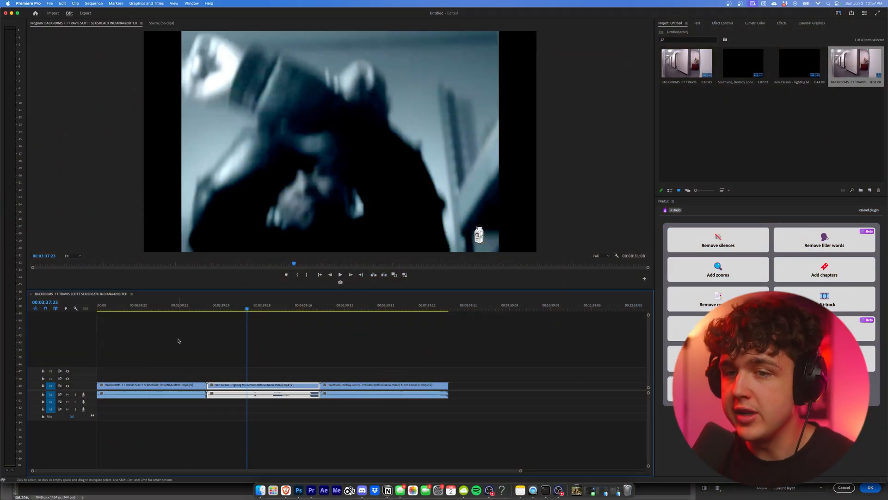
Scrub through the reference music videos, including the circular-vignette shot.
left_click(143, 309)
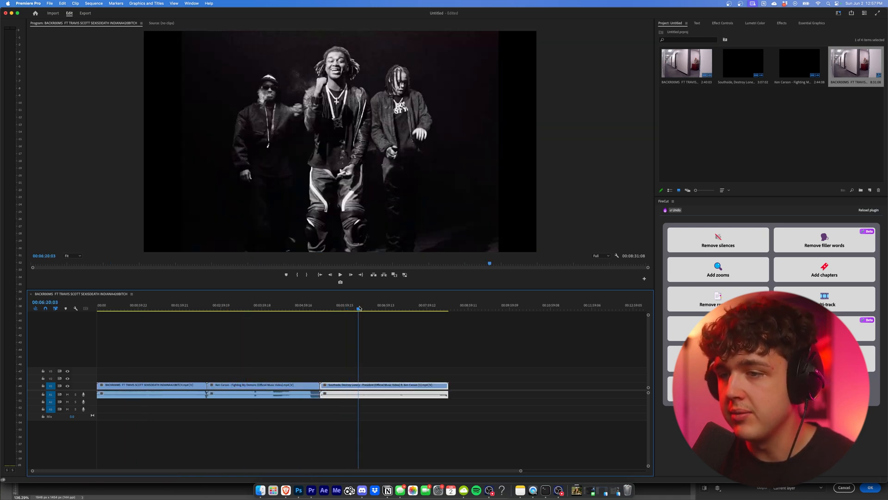
left_click(374, 309)
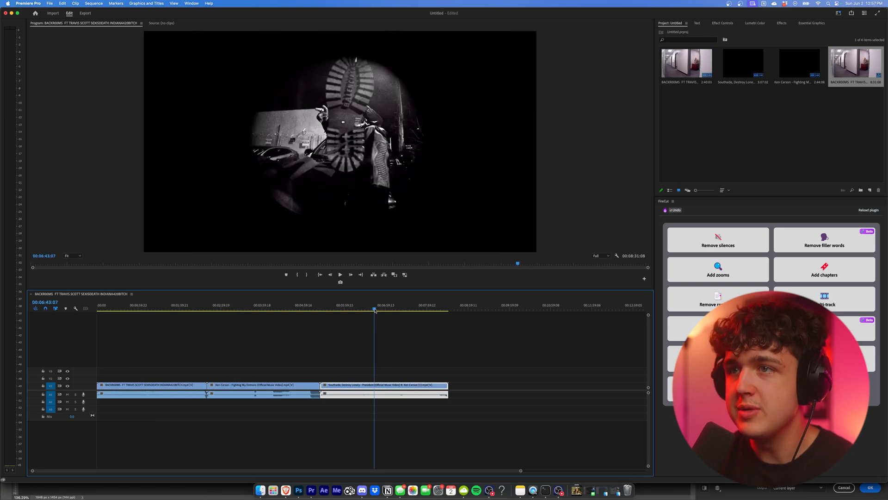
left_click(381, 310)
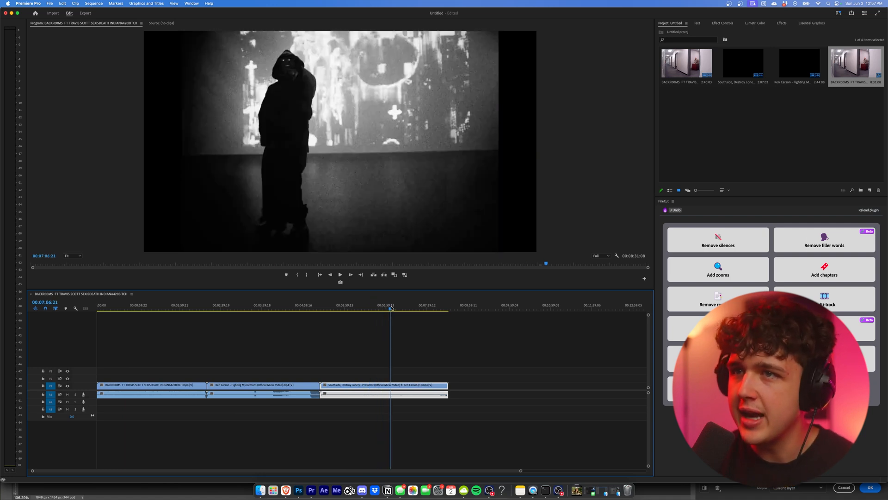
left_click(146, 310)
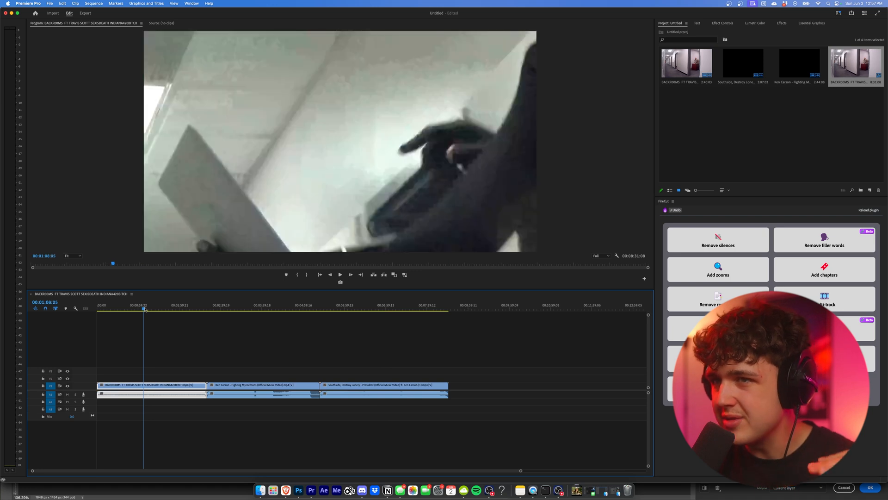
left_click(156, 305)
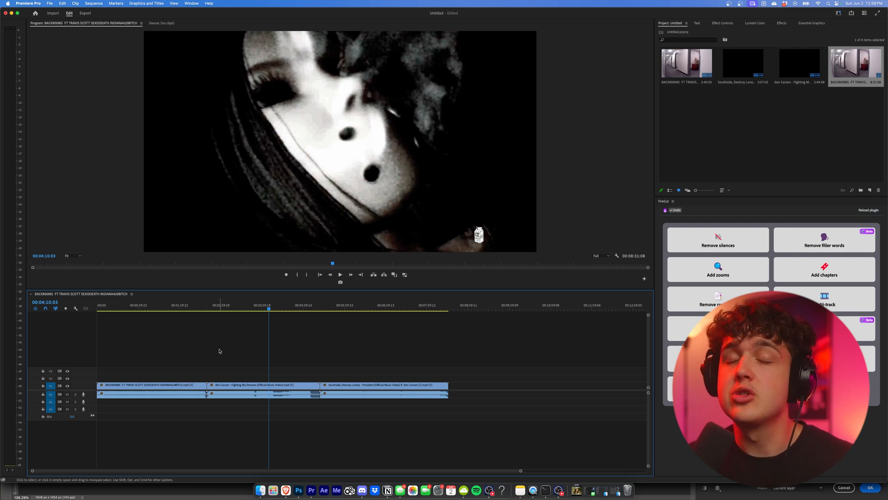
mouse_move(210, 332)
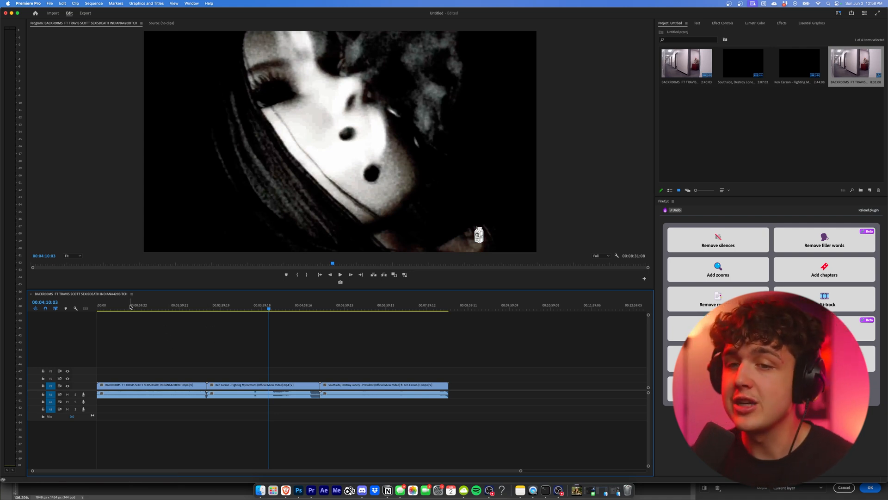
Preview early frames of the first video and select the President music video clip.
left_click(133, 304)
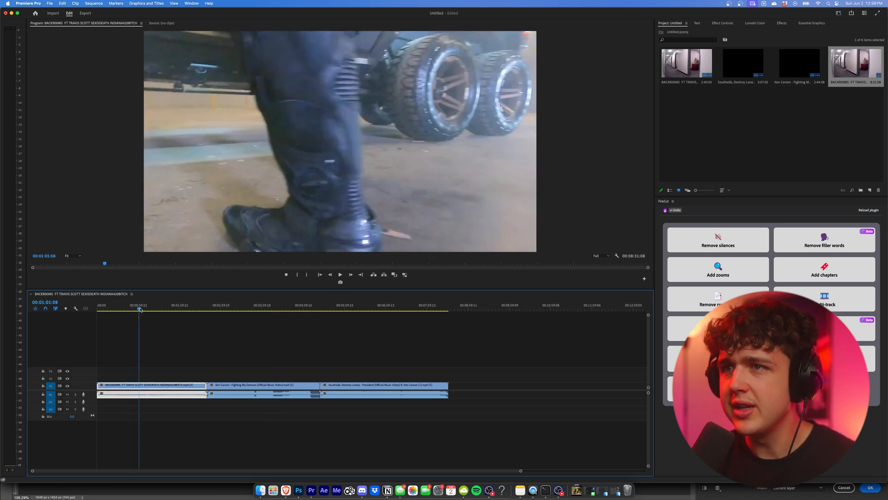
left_click(152, 305)
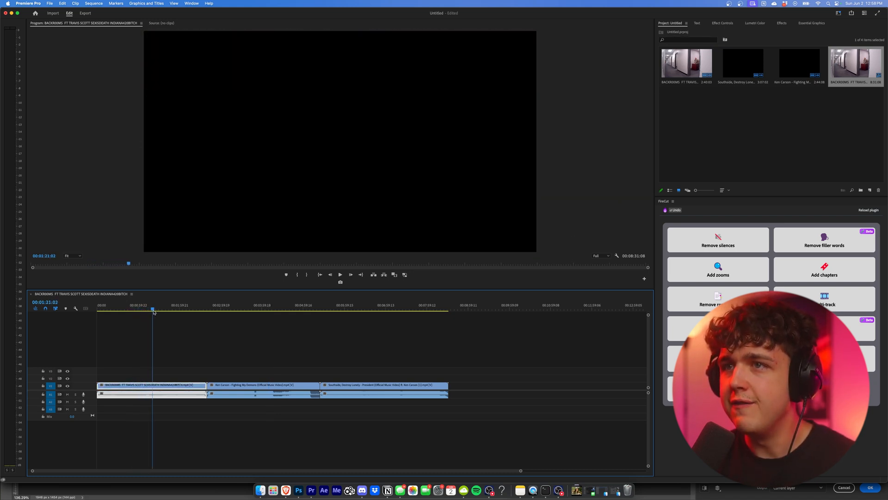
left_click(161, 305)
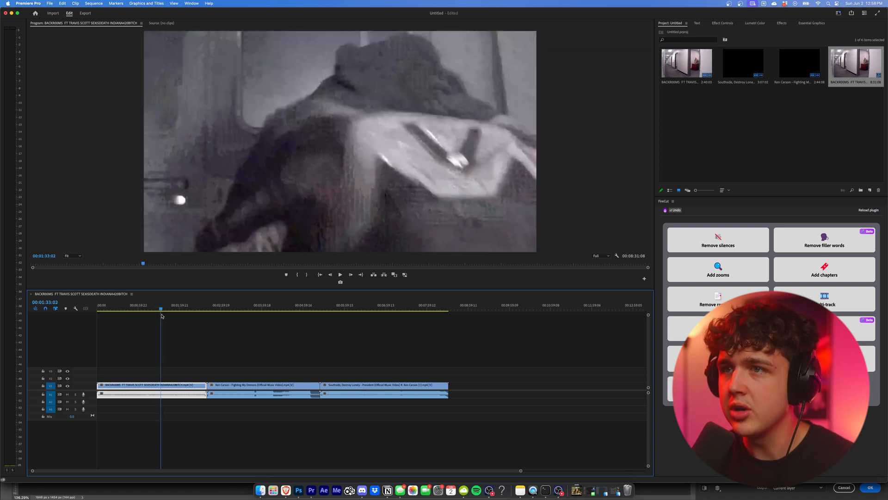
left_click(166, 305)
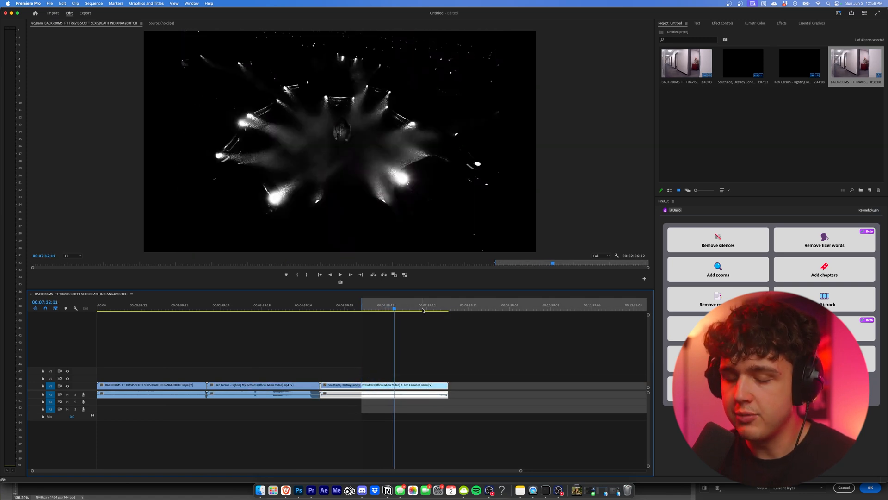
left_click(69, 12)
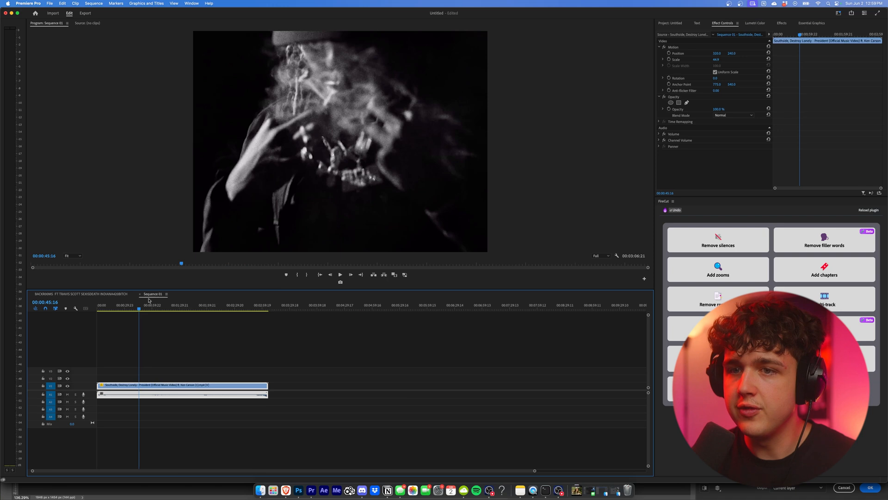
Switch back to the main sequence tab holding the reference music videos.
left_click(207, 305)
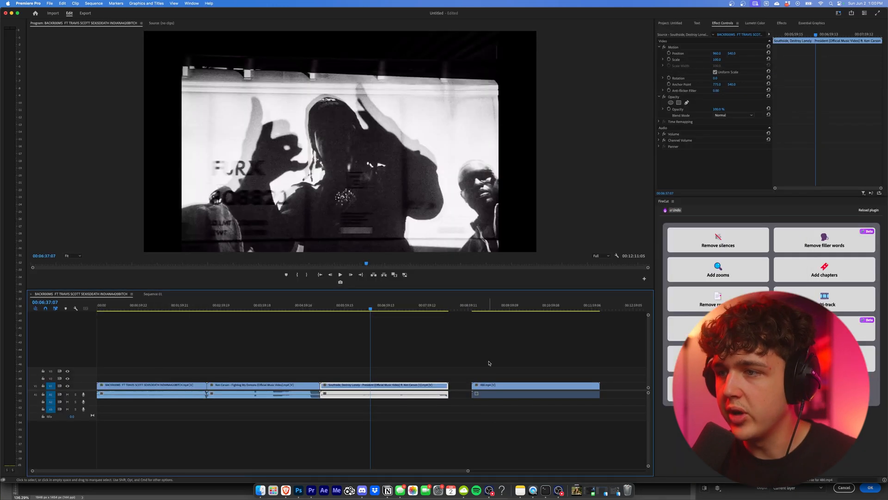
left_click(535, 386)
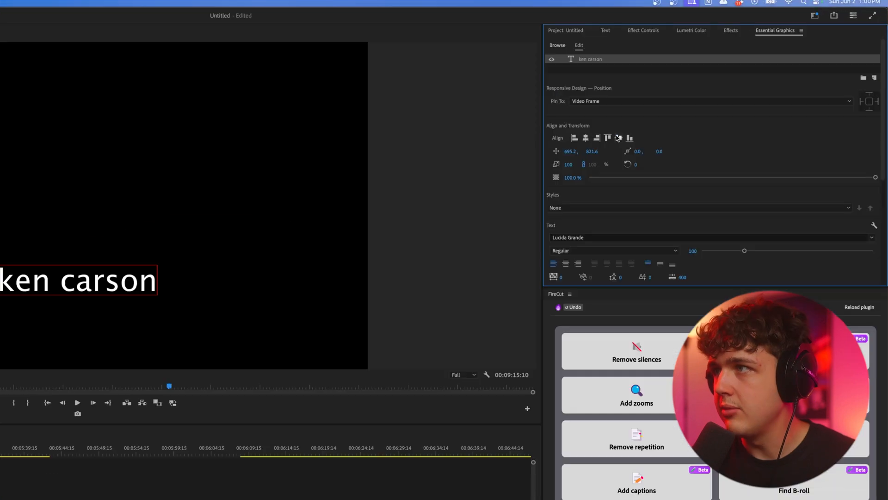
Show the Effects panel to find an effect for the ken carson title.
left_click(731, 30)
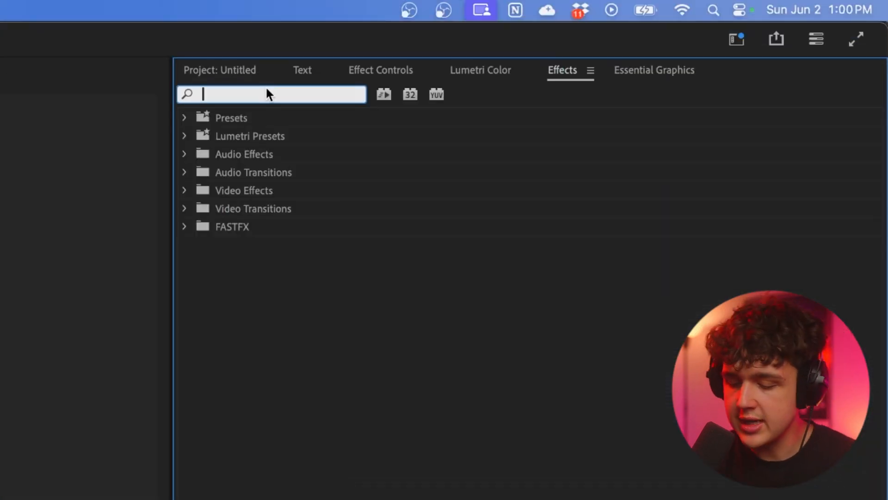
Apply Mosaic to the ken carson title with 150 horizontal and vertical blocks.
type("mos")
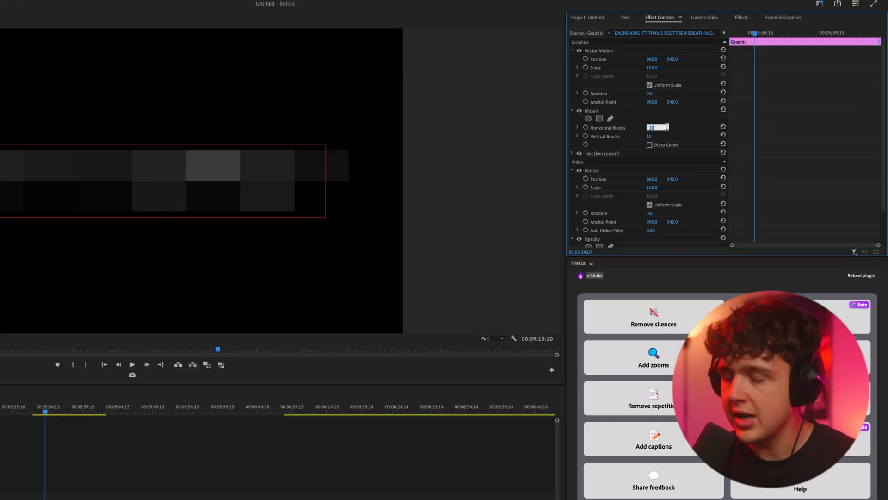
type("150")
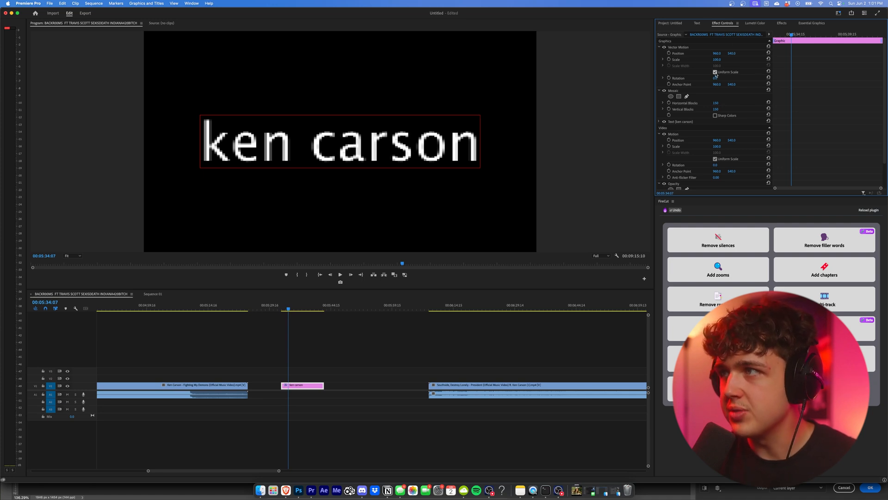
left_click(715, 72)
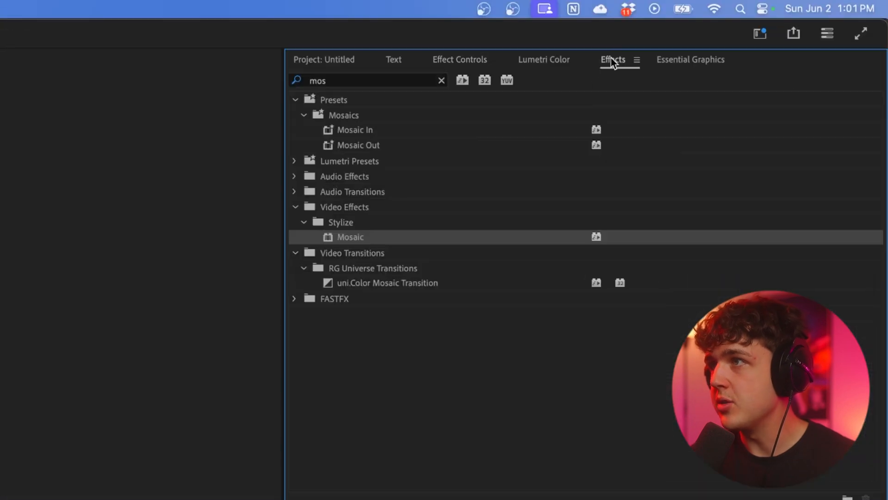
Apply Tint to the Fighting My Demons clip, mapping white to bright green.
type("tiny")
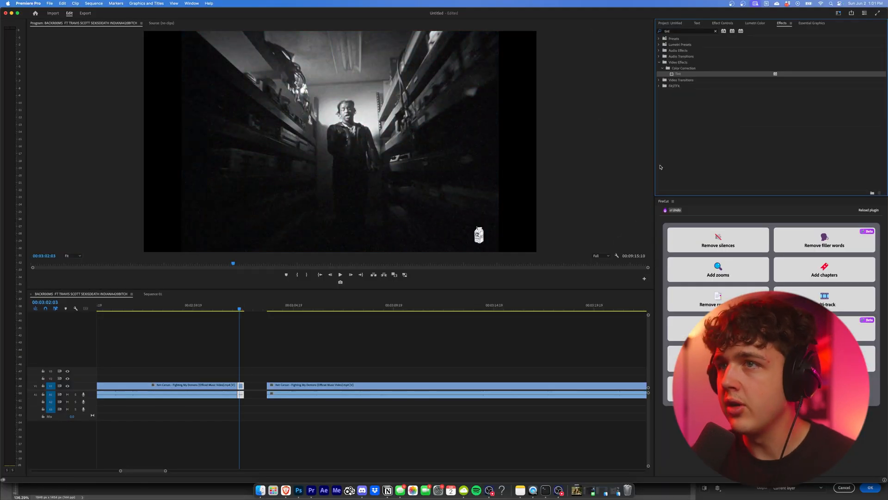
left_click(724, 23)
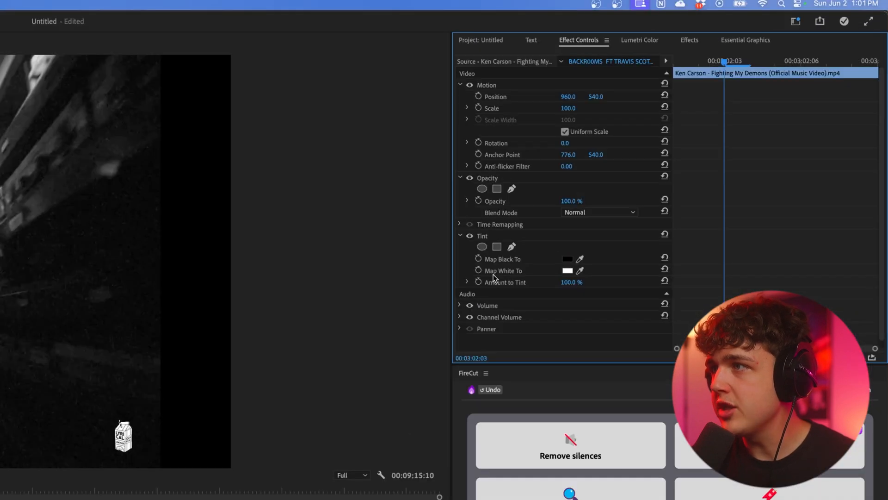
left_click(568, 270)
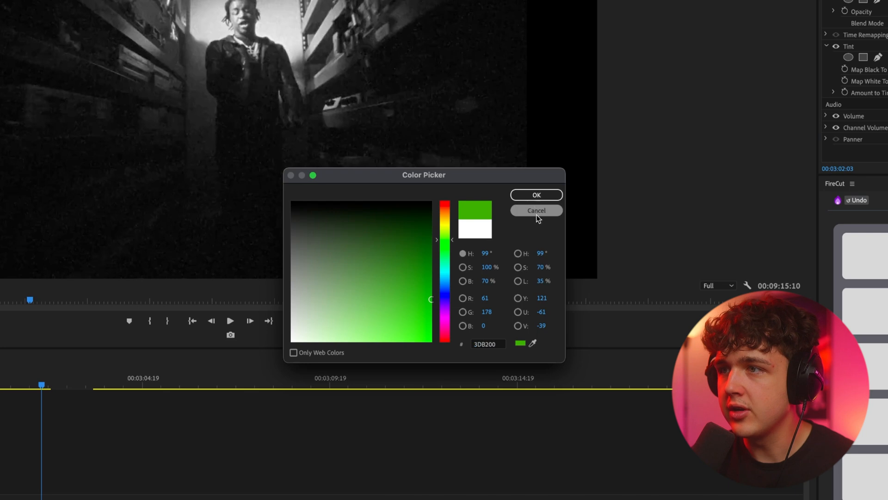
left_click(536, 195)
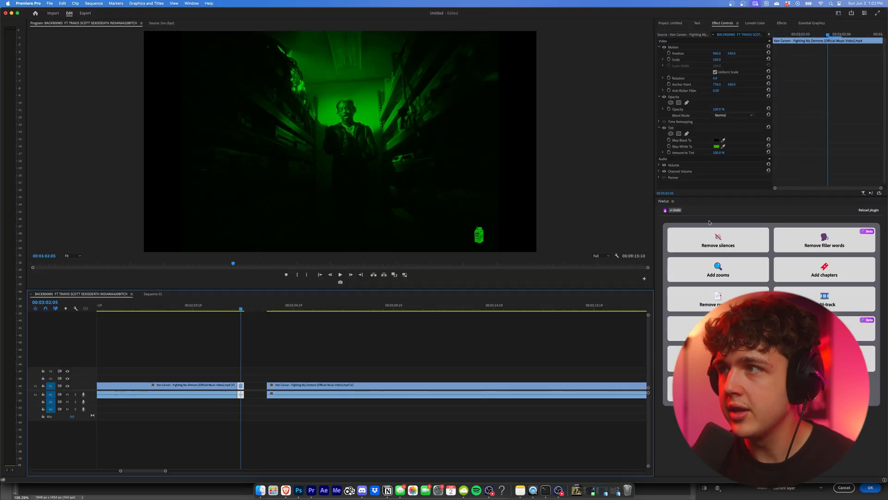
left_click(716, 146)
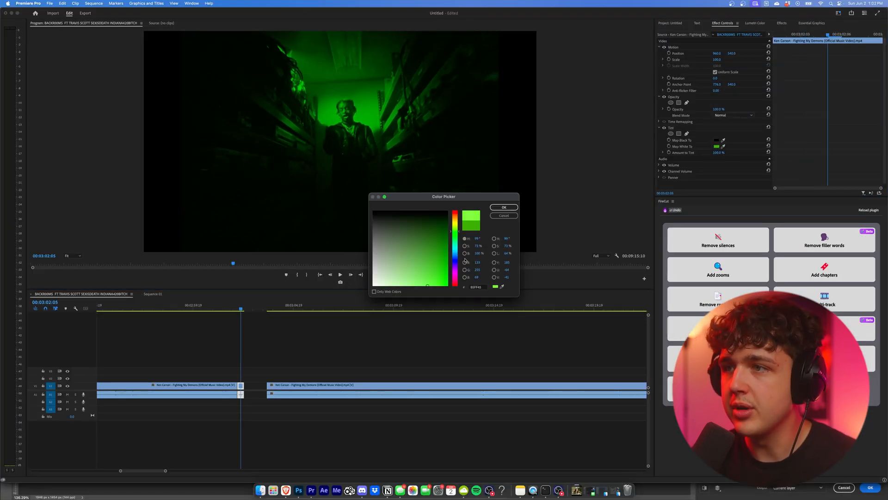
left_click(503, 207)
type("noise")
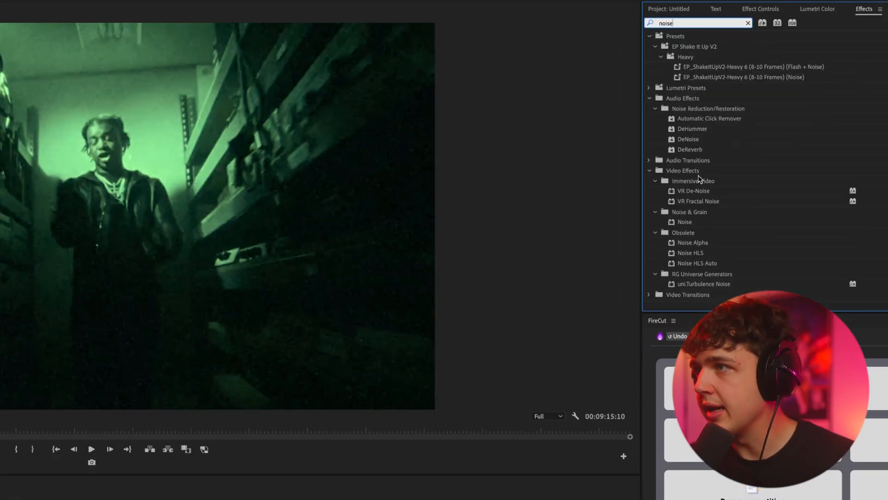
Add Noise and a fine Mosaic to the green clip, adjusting noise and tint amounts.
left_click(761, 8)
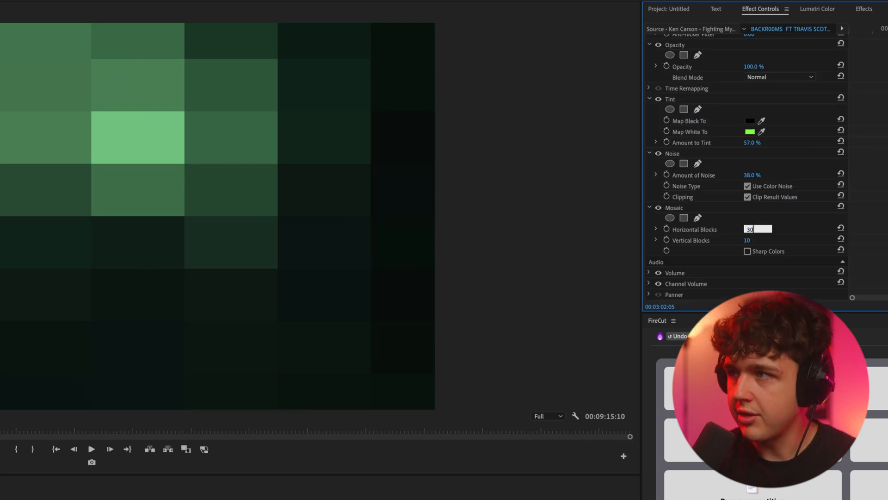
type("300")
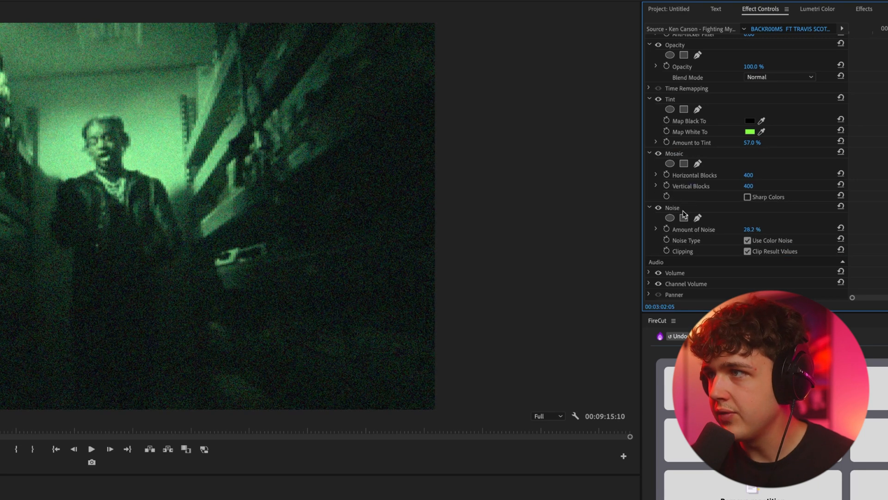
left_click(672, 207)
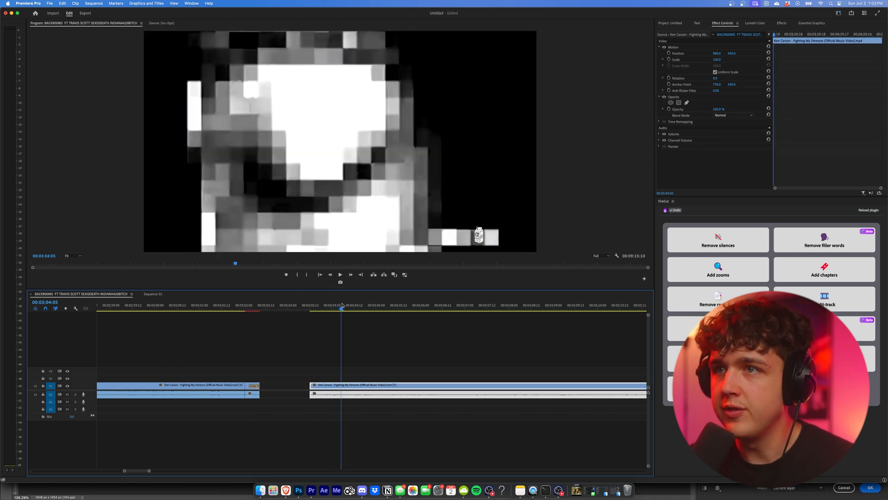
Apply Tint and a low-level Threshold to the later Ken Carson clip.
left_click(383, 305)
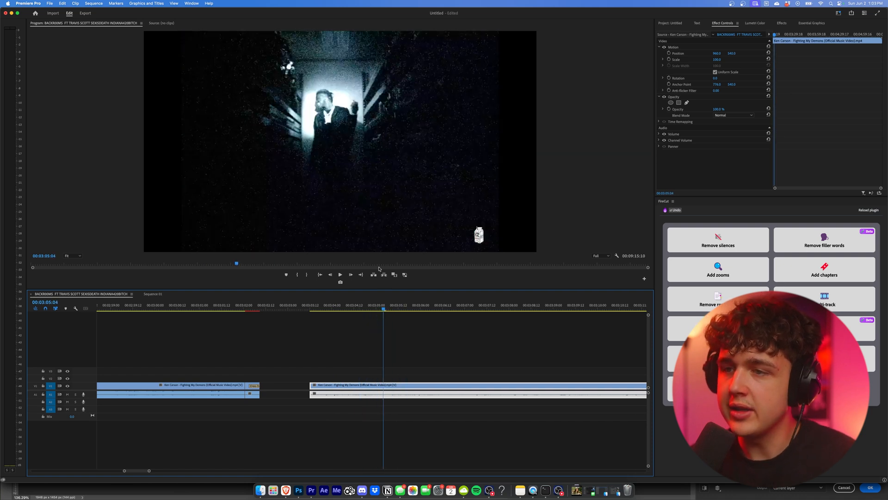
left_click(486, 305)
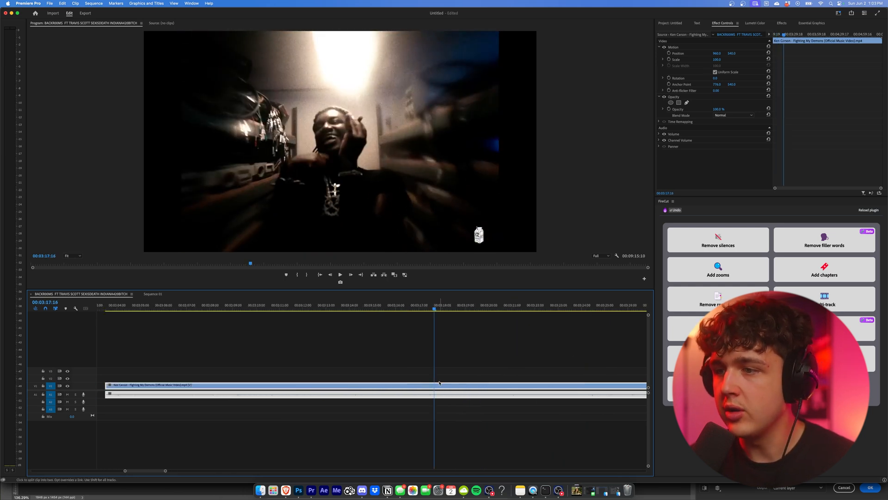
left_click(435, 385)
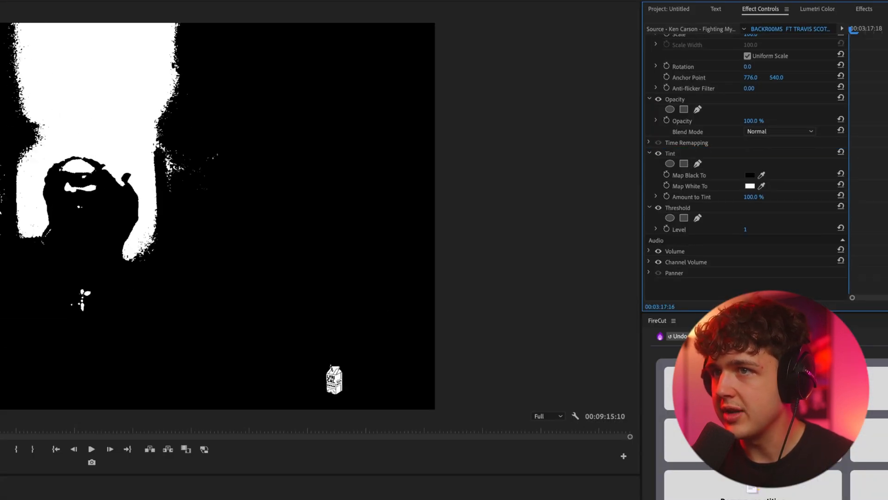
left_click(864, 8)
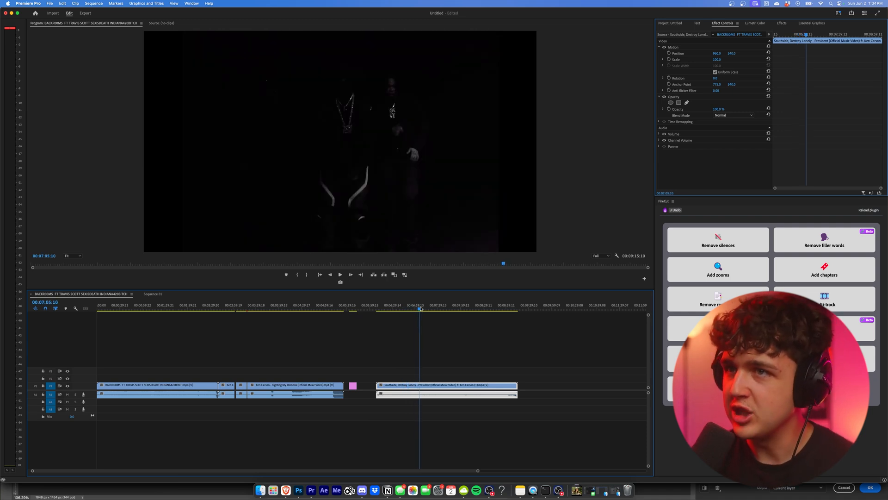
Apply the Channel > Invert effect to the black-and-white Ken Carson clip.
left_click_drag(419, 305, 422, 304)
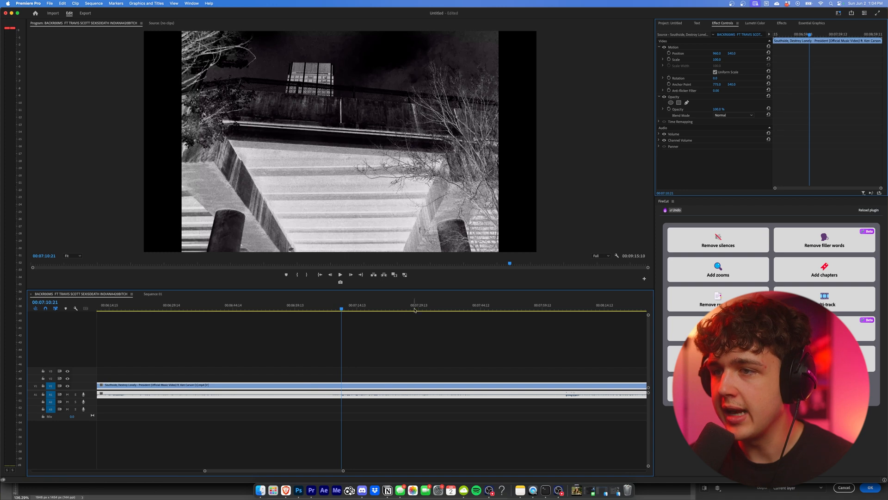
left_click(477, 305)
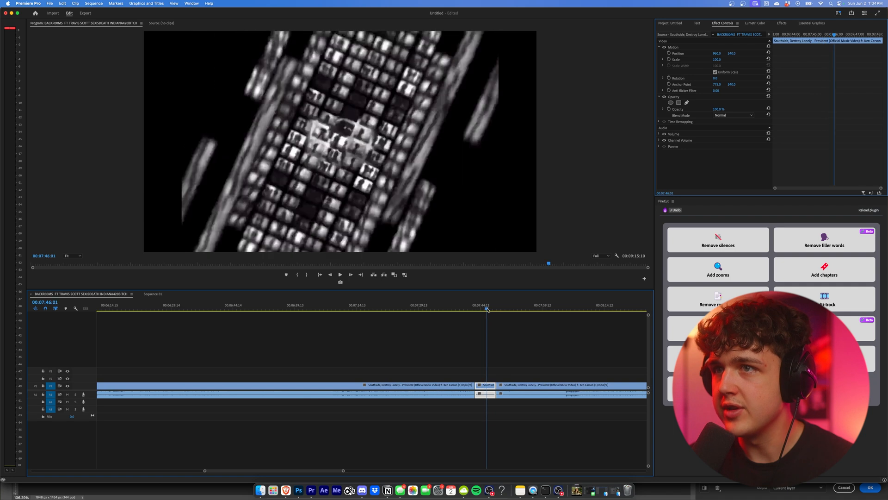
left_click(782, 23)
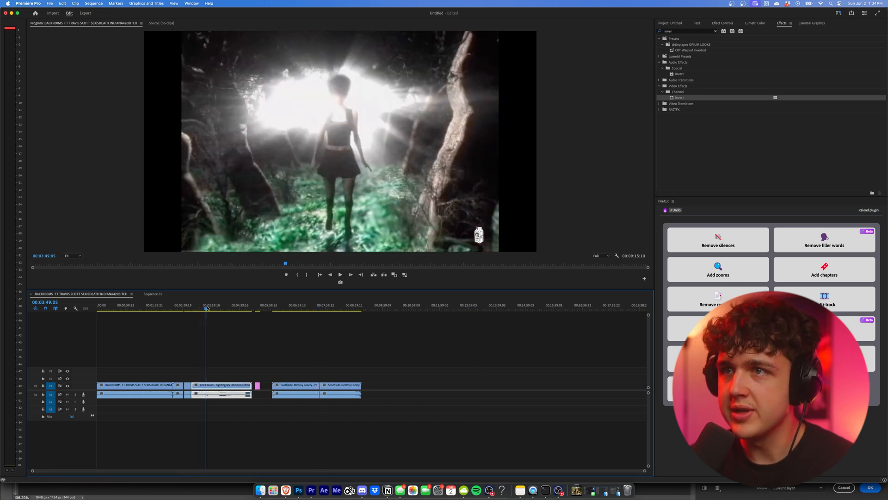
left_click(218, 306)
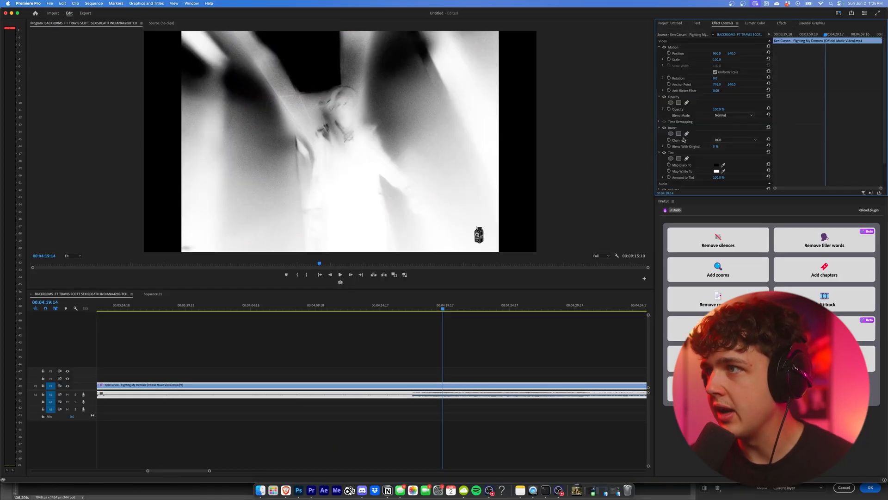
left_click(669, 128)
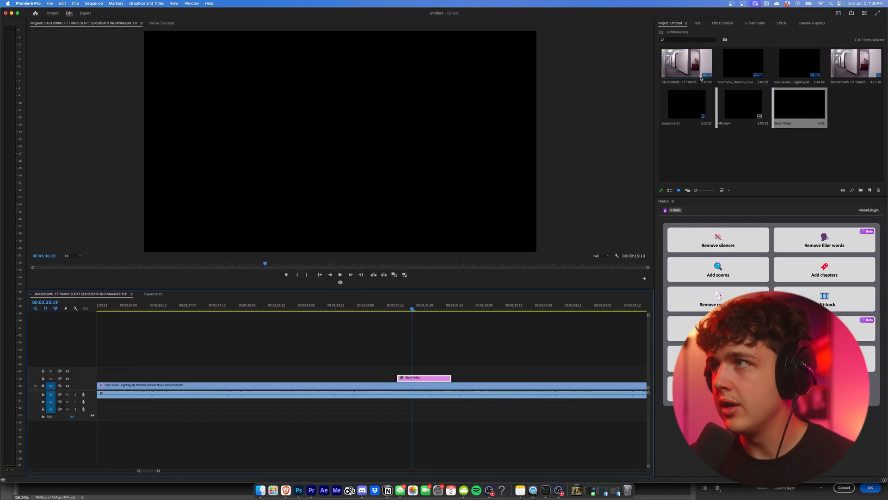
Place Black Video on V2 with an inverted Ellipse mask, adjusting feather and expansion.
left_click(723, 23)
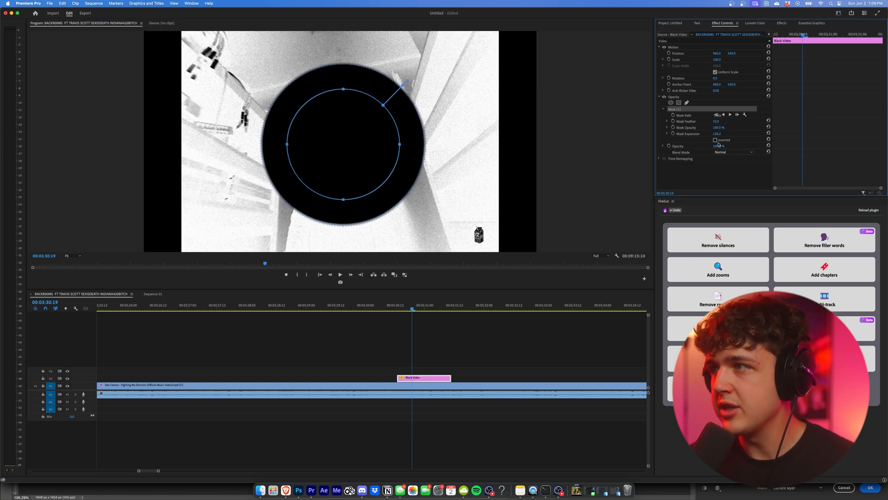
left_click(716, 139)
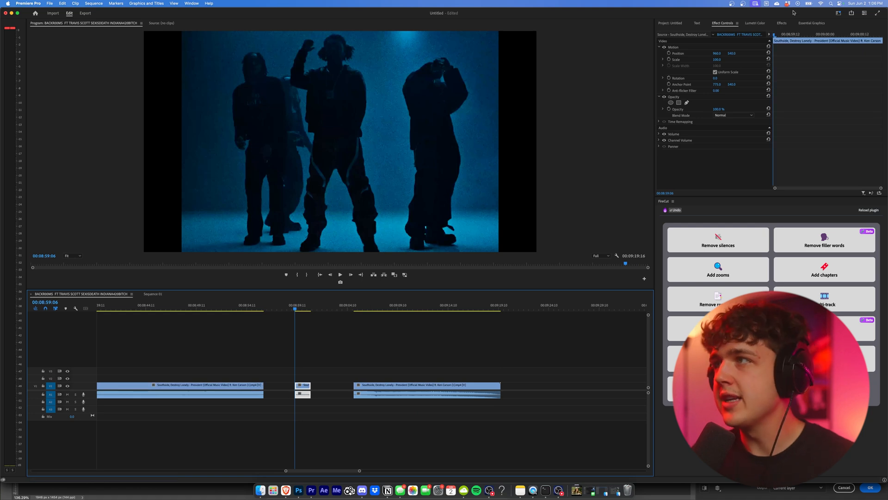
Search effects for 'opium looks' and apply the Cam Corder 2 preset to the Southside clip.
left_click(782, 23)
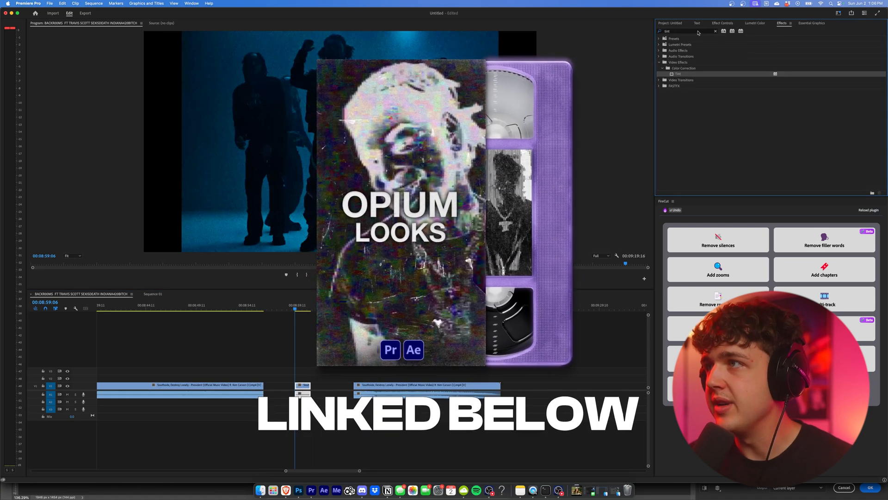
type("opium looks")
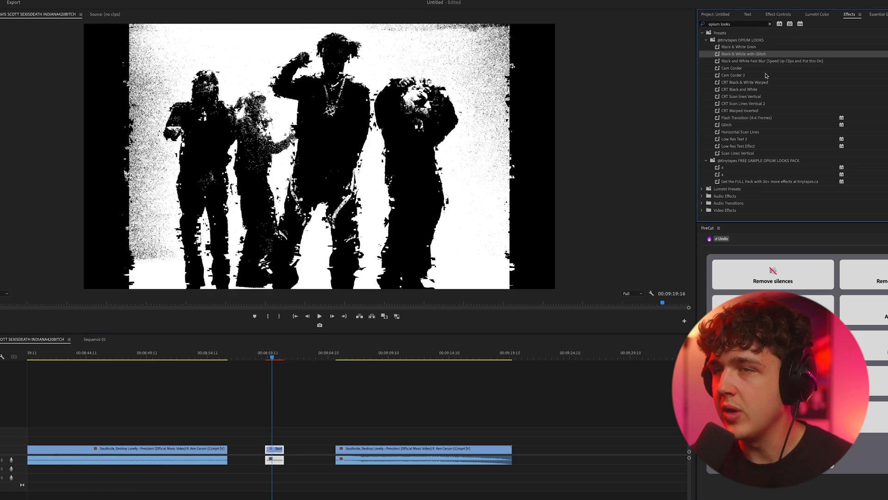
mouse_move(812, 109)
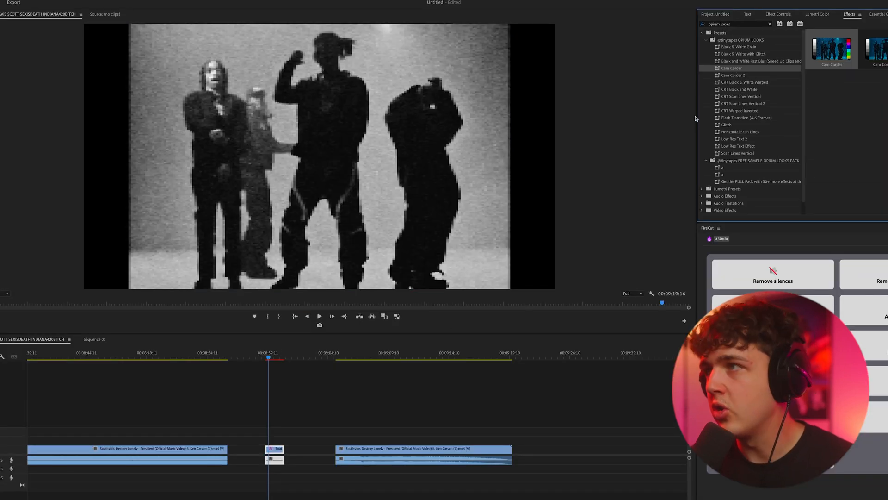
left_click(734, 75)
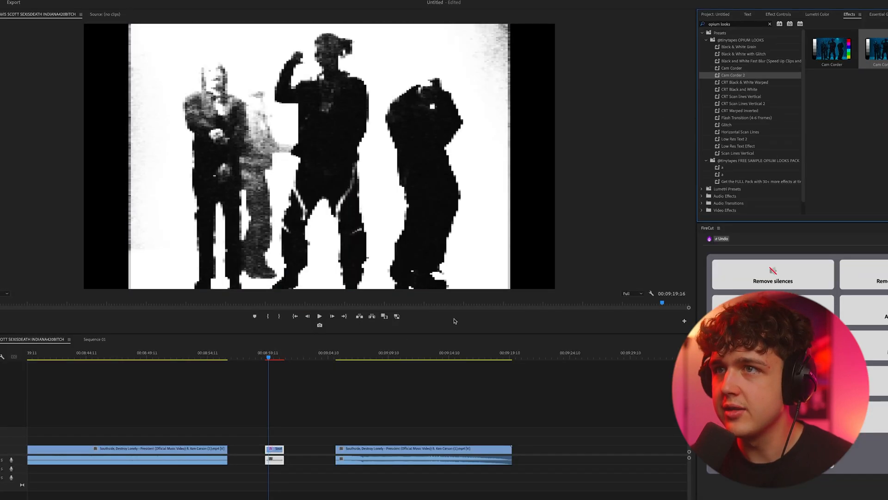